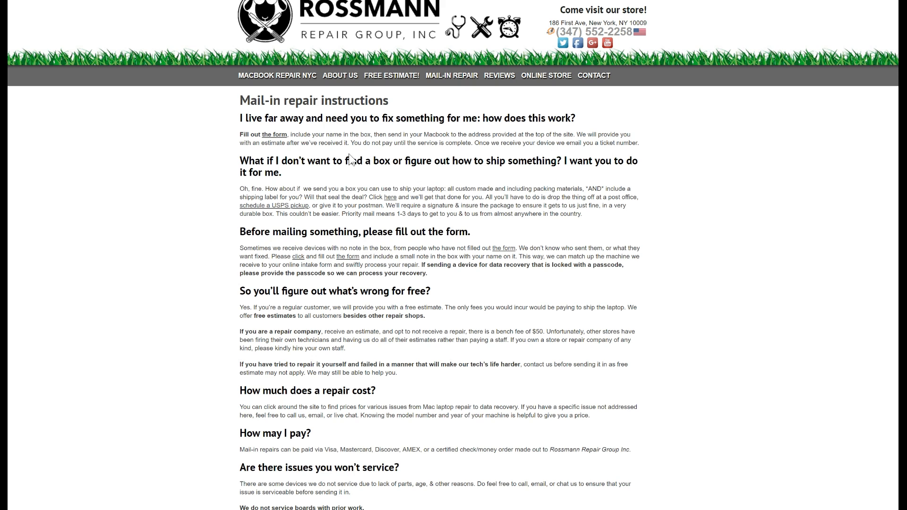
pyautogui.moveTo(347, 22)
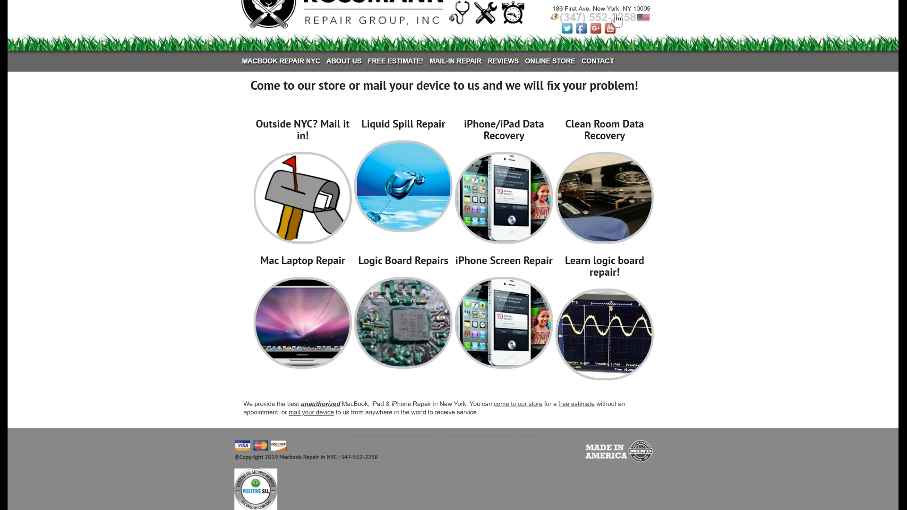
pyautogui.moveTo(708, 155)
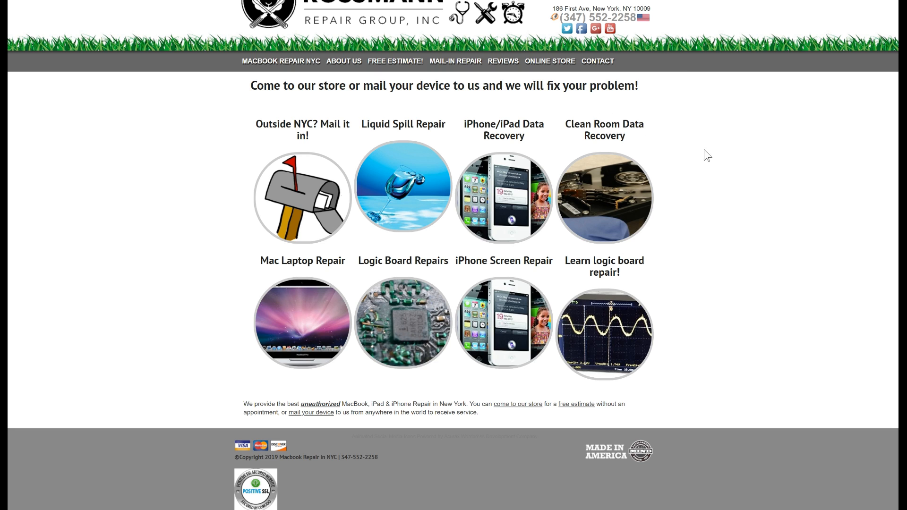
pyautogui.moveTo(606, 476)
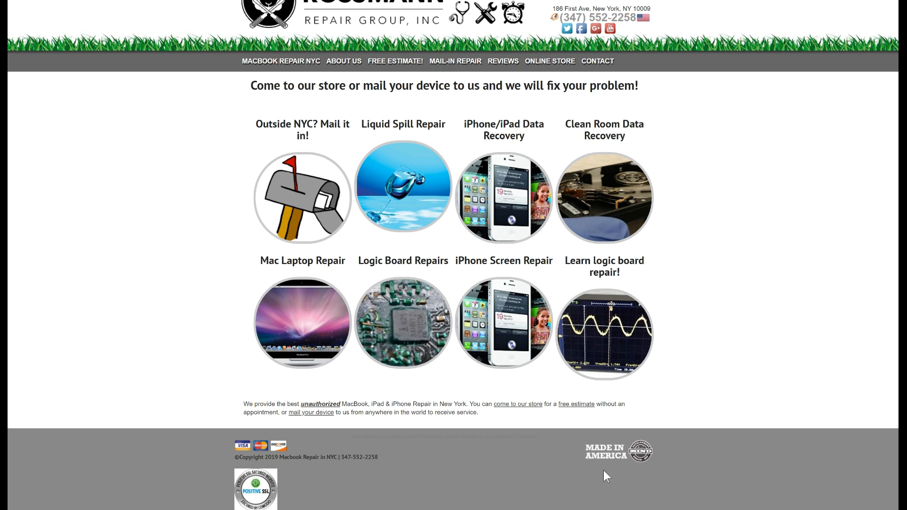